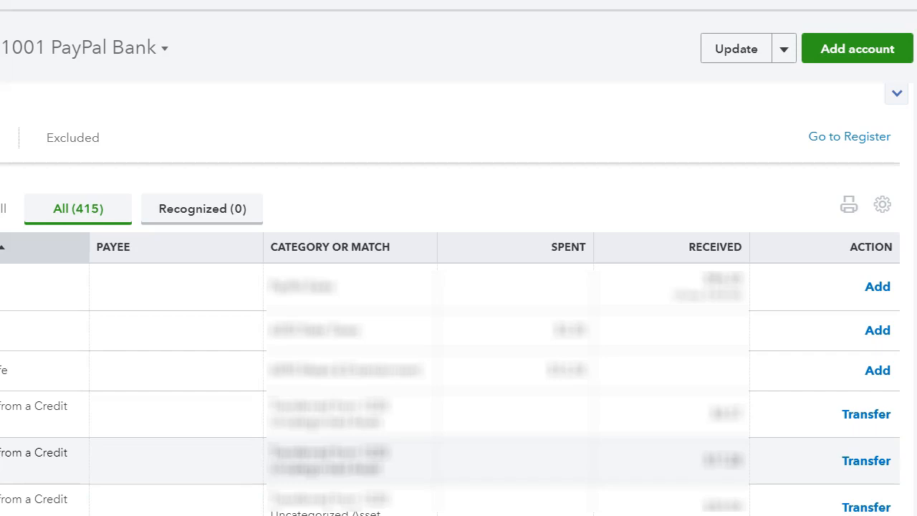
{"action": "mouse_move", "coordinate": [846, 79]}
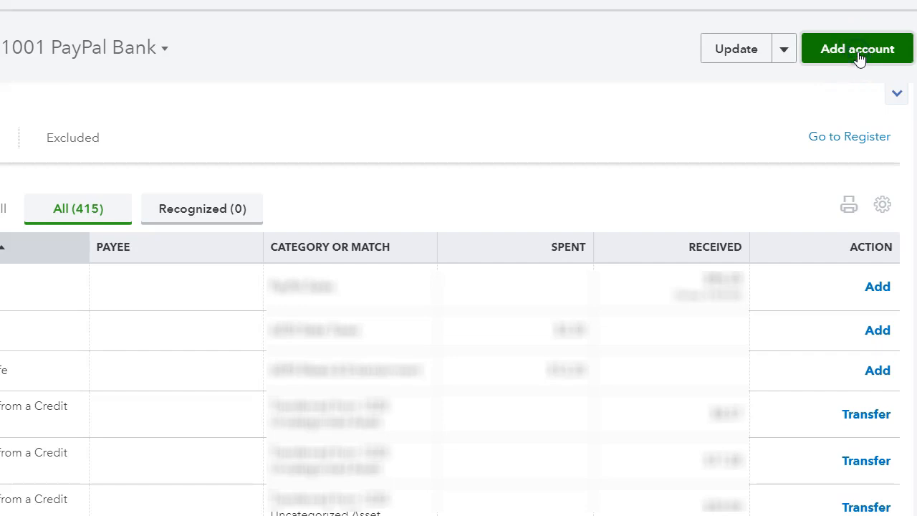
Step: Start adding a new bank or credit card account from the Banking page
{"action": "left_click", "coordinate": [857, 49]}
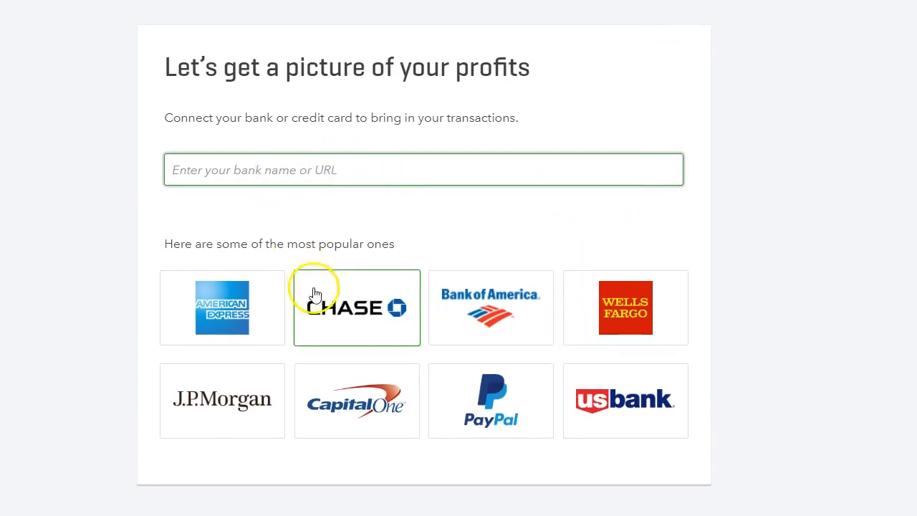
Step: Pick Capital One from the popular banks and continue to its sign-in page
{"action": "left_click", "coordinate": [356, 400]}
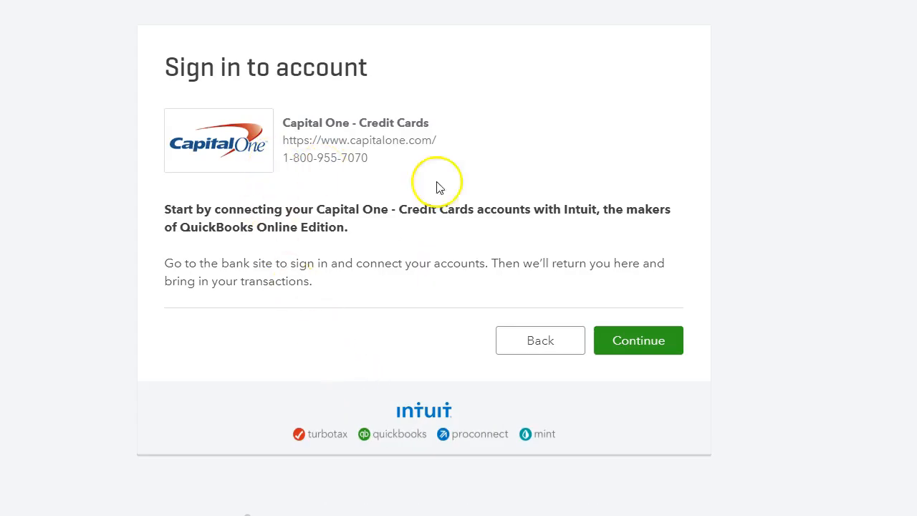
{"action": "left_click", "coordinate": [637, 340]}
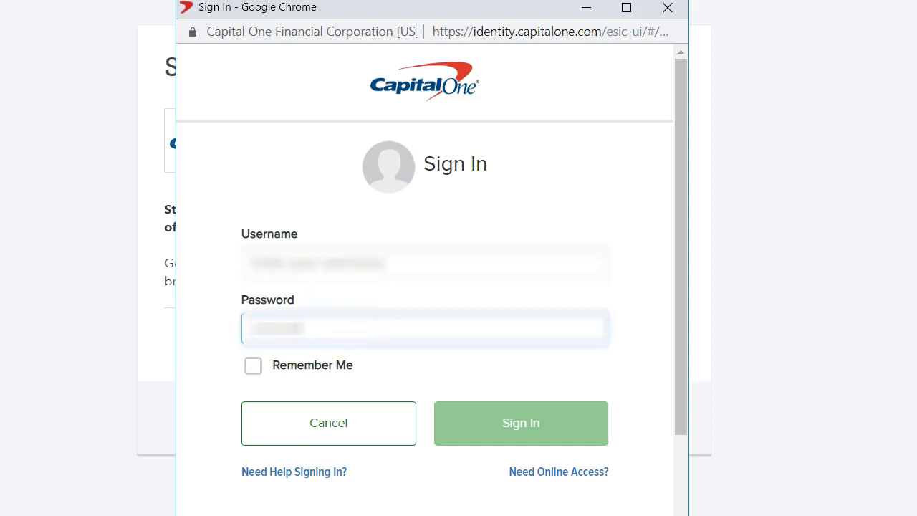
Step: Sign in to Capital One with the username and password
{"action": "left_click", "coordinate": [424, 263]}
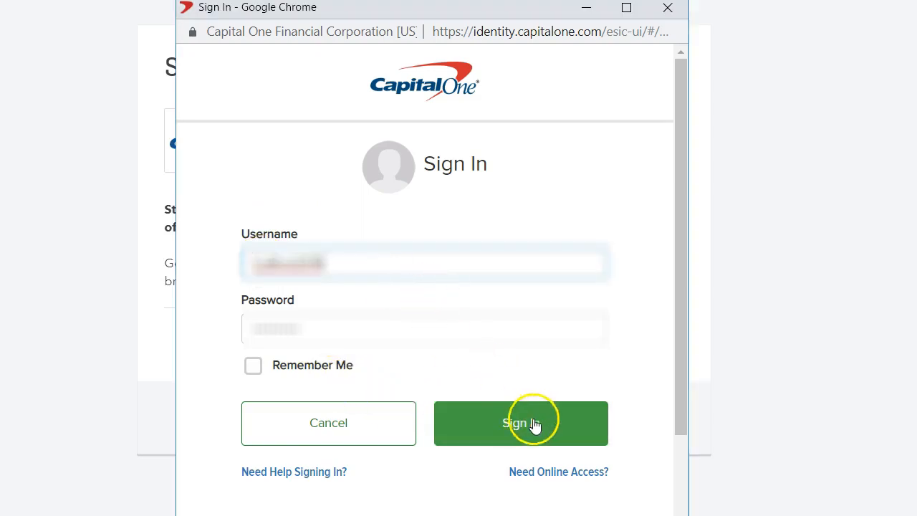
{"action": "left_click", "coordinate": [521, 423]}
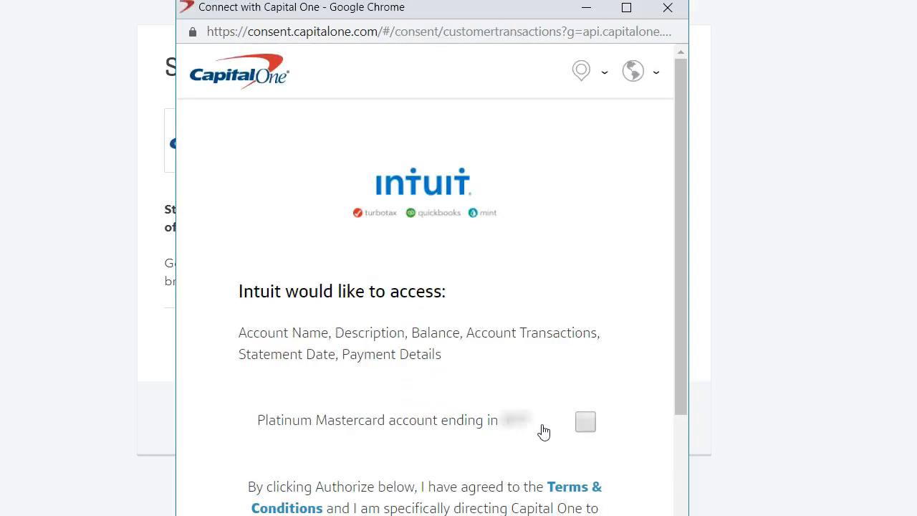
{"action": "scroll", "scroll_direction": "down", "scroll_amount": 3}
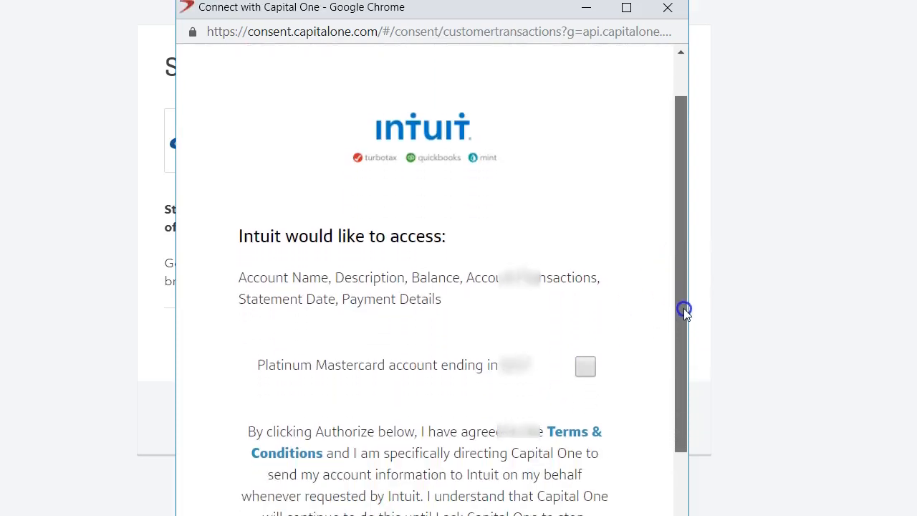
{"action": "scroll", "scroll_direction": "down", "scroll_amount": 3}
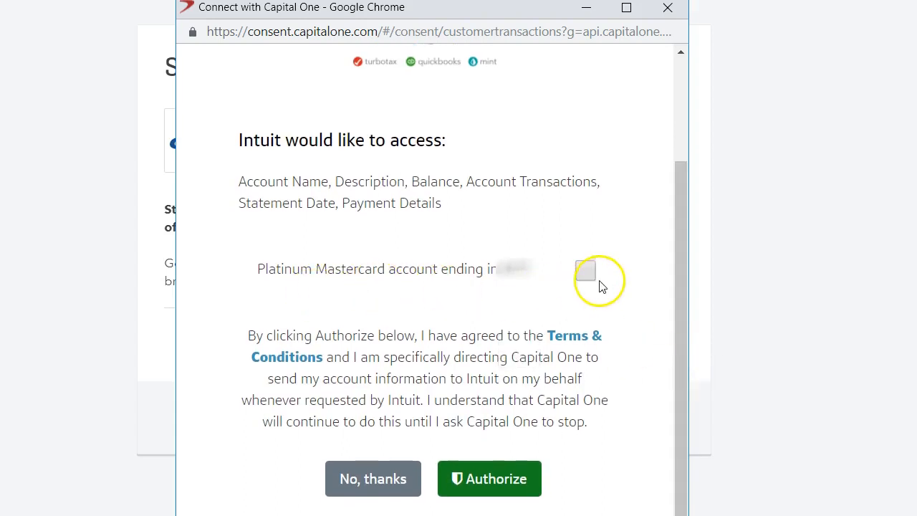
Step: Share the Platinum Mastercard account and authorize Intuit's access
{"action": "left_click", "coordinate": [586, 271]}
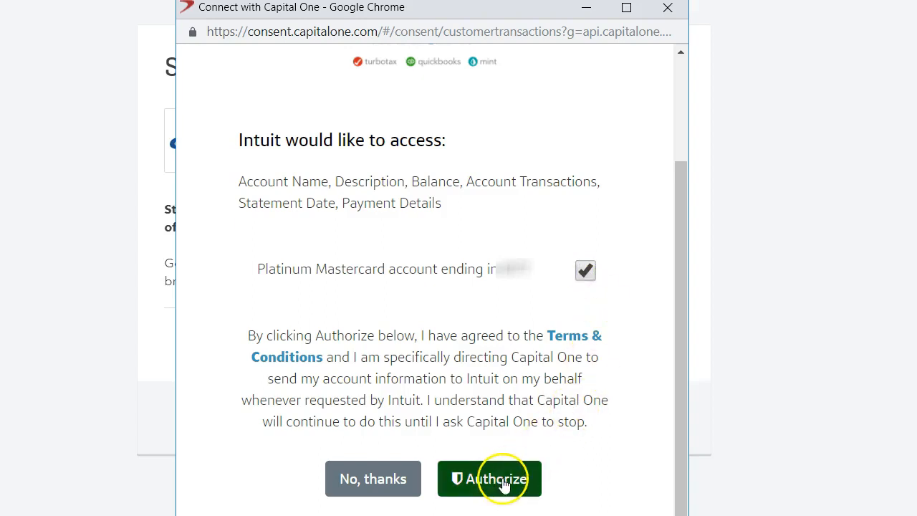
{"action": "left_click", "coordinate": [490, 479]}
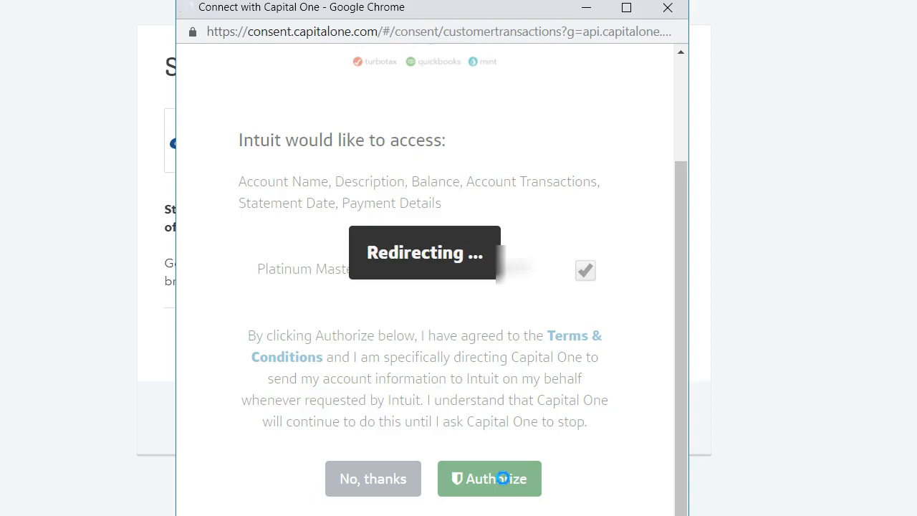
Step: Choose + Add new in the card's linked-account dropdown
{"action": "left_click", "coordinate": [490, 479]}
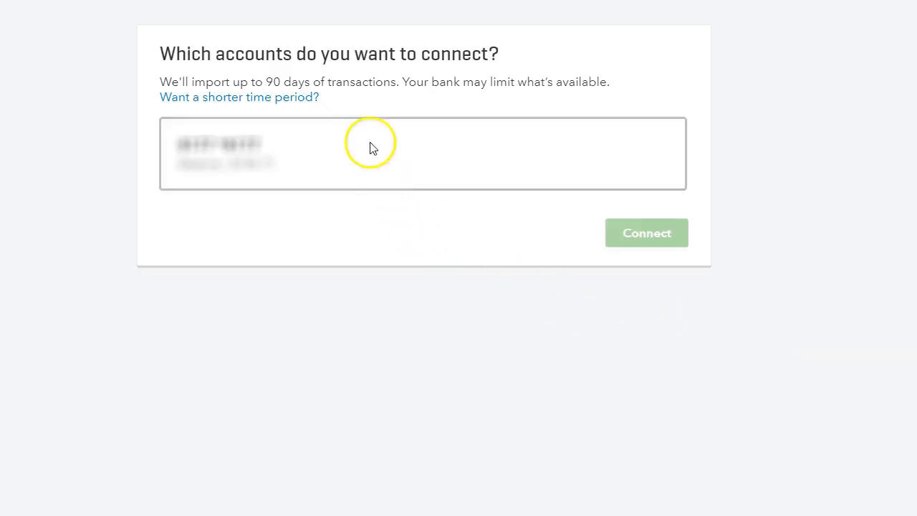
{"action": "mouse_move", "coordinate": [307, 157]}
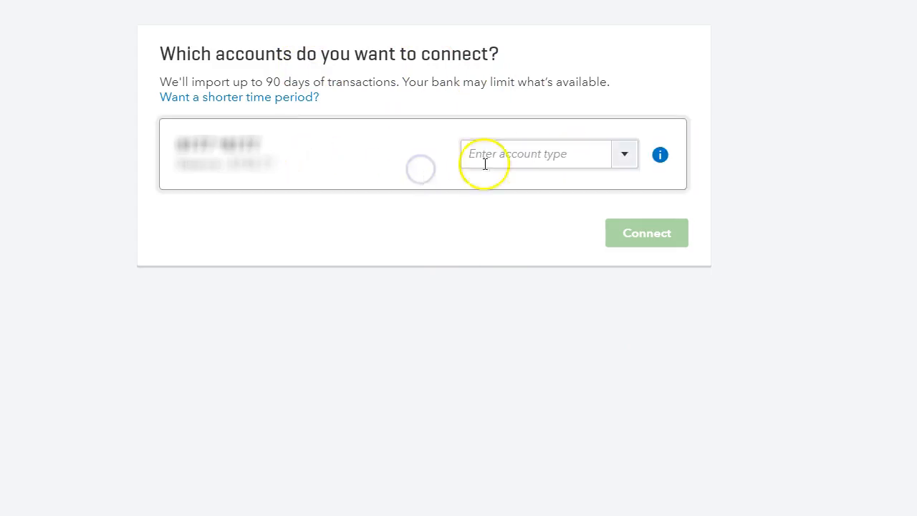
{"action": "left_click", "coordinate": [624, 154]}
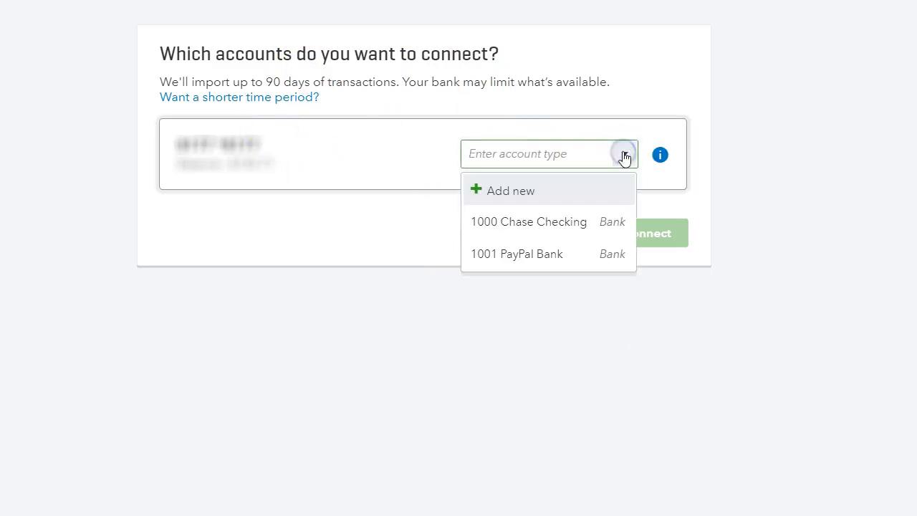
{"action": "mouse_move", "coordinate": [518, 195]}
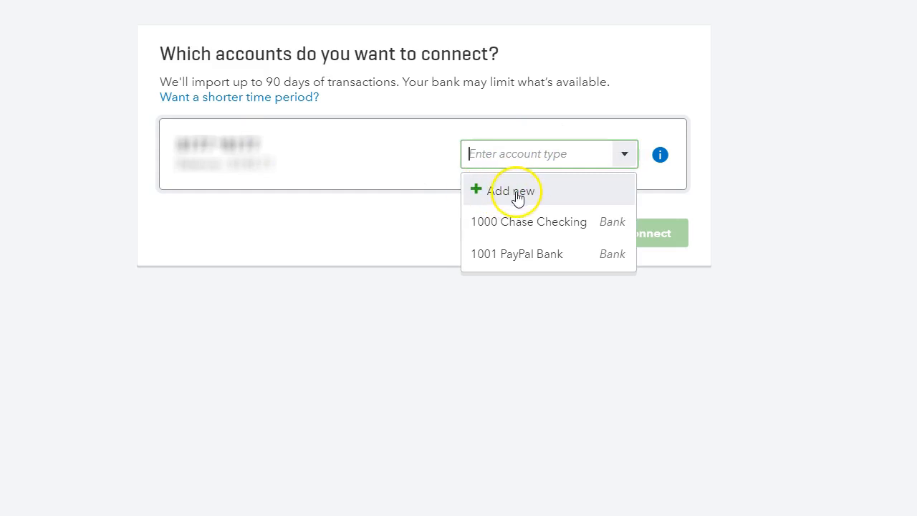
{"action": "left_click", "coordinate": [510, 190]}
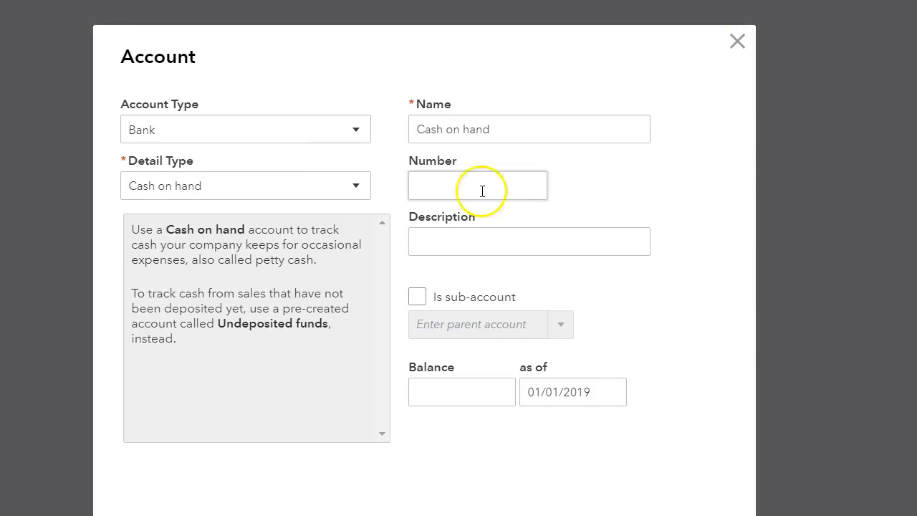
Step: Set the new account's type to Credit Card and name it 'Capital One Credit Card'
{"action": "left_click", "coordinate": [245, 129]}
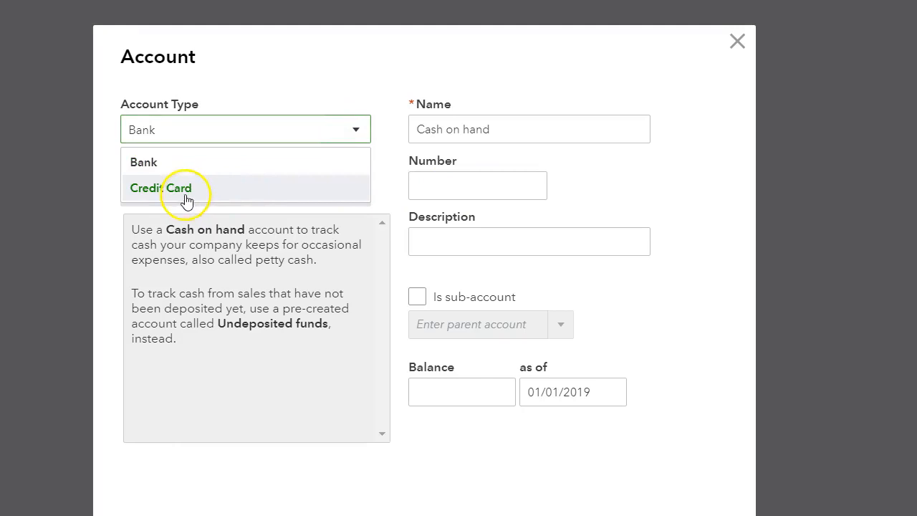
{"action": "left_click", "coordinate": [161, 187]}
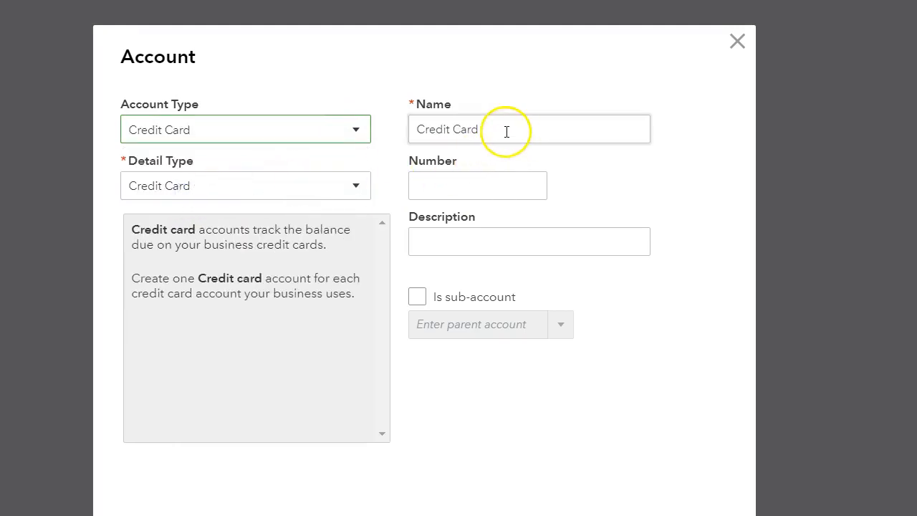
{"action": "double_click", "coordinate": [447, 129]}
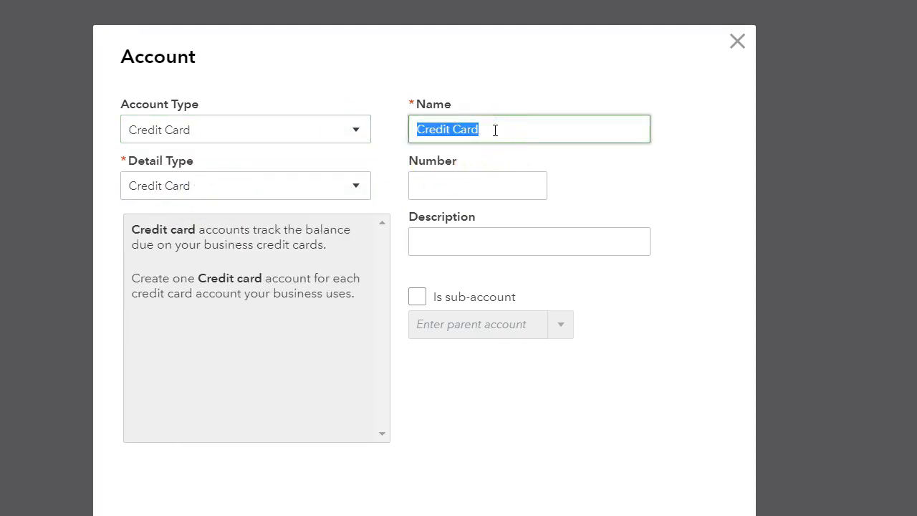
{"action": "type", "text": "Capital On"}
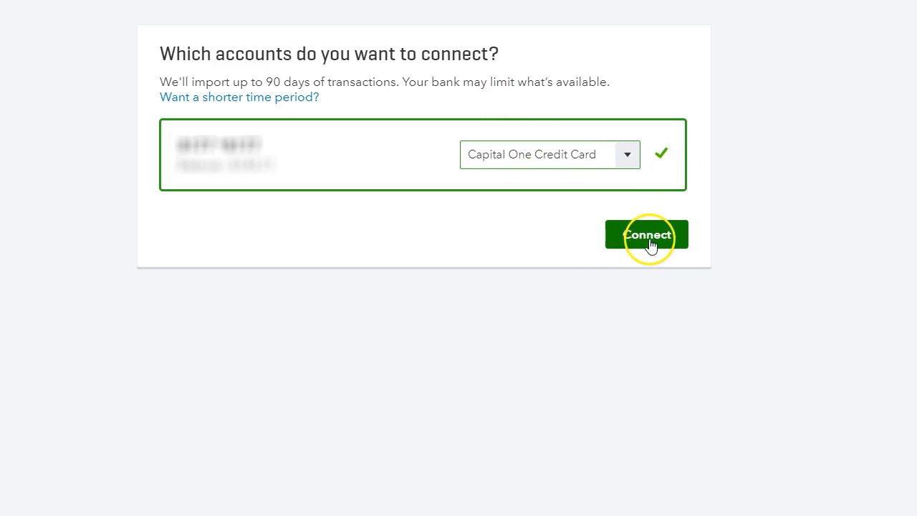
{"action": "left_click", "coordinate": [647, 234]}
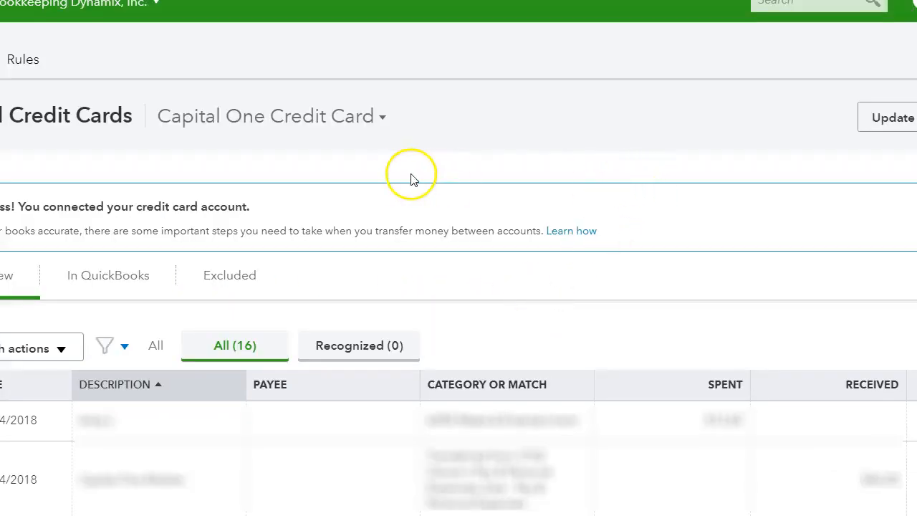
{"action": "mouse_move", "coordinate": [427, 114]}
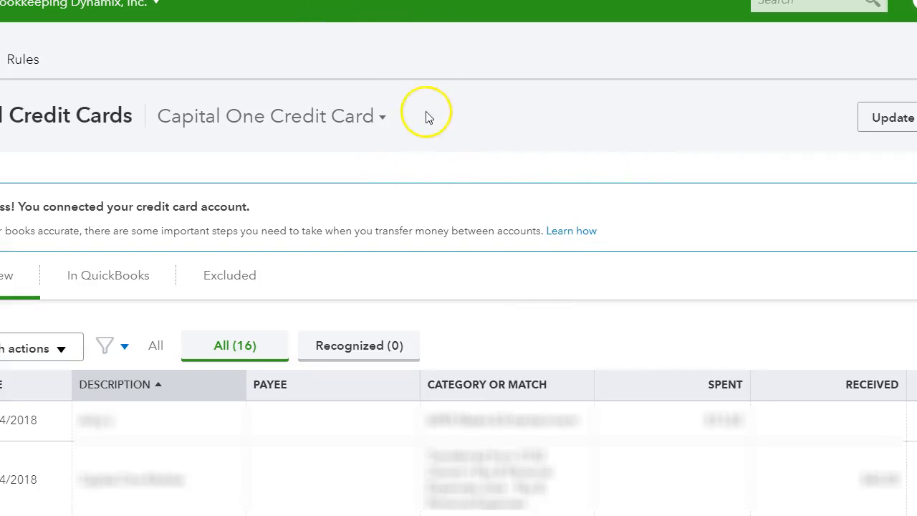
{"action": "mouse_move", "coordinate": [682, 213]}
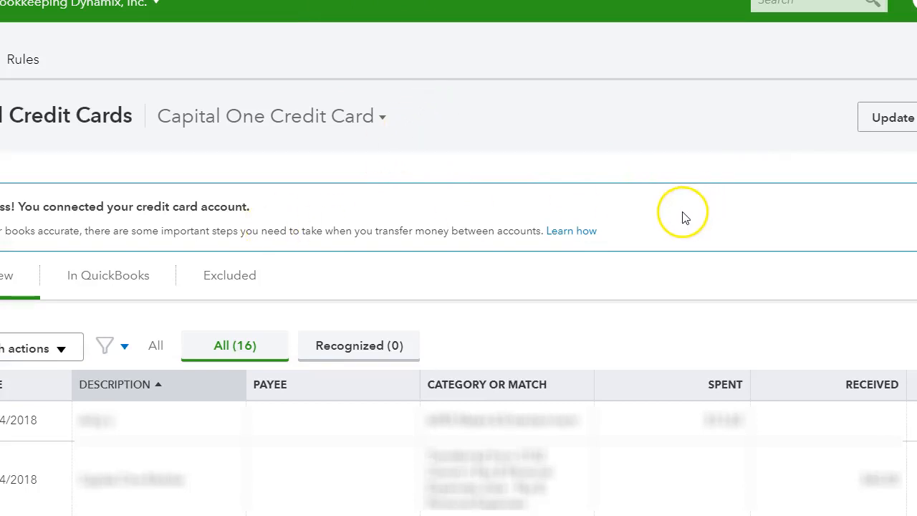
{"action": "mouse_move", "coordinate": [308, 376]}
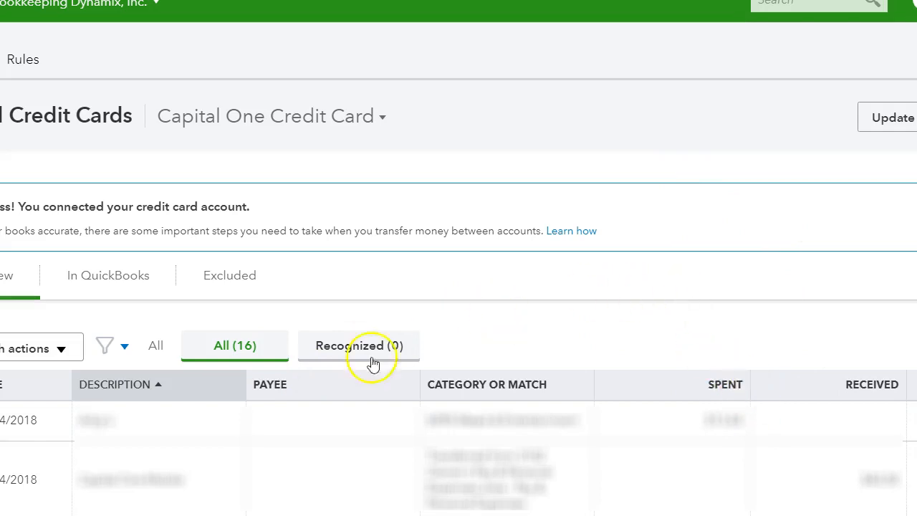
{"action": "scroll", "scroll_direction": "down", "scroll_amount": 3}
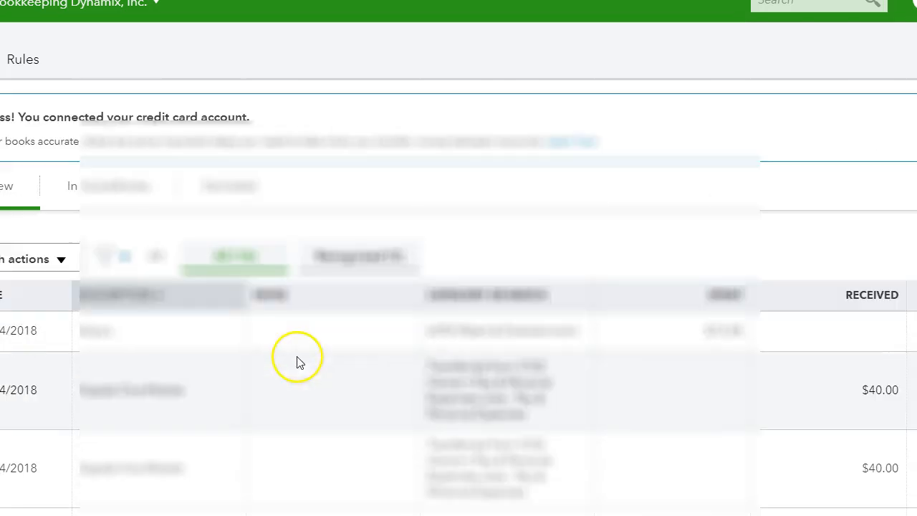
{"action": "mouse_move", "coordinate": [387, 389]}
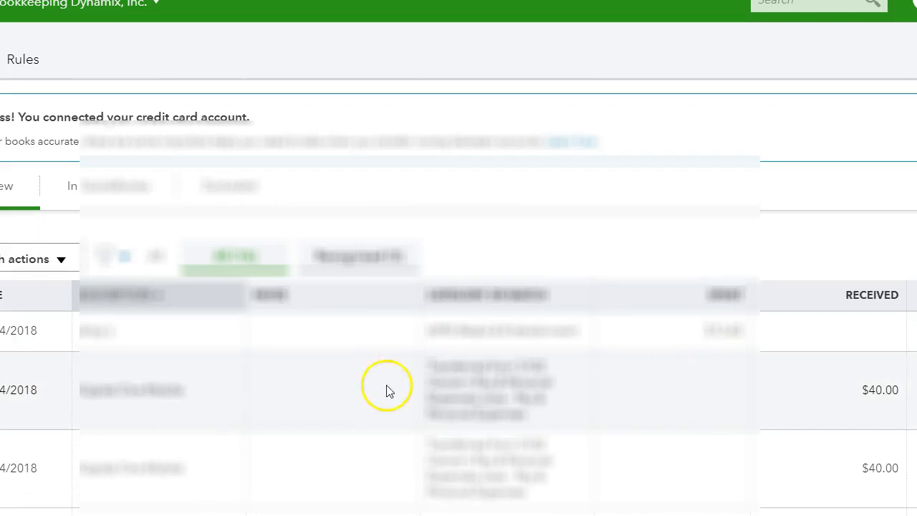
{"action": "mouse_move", "coordinate": [692, 428]}
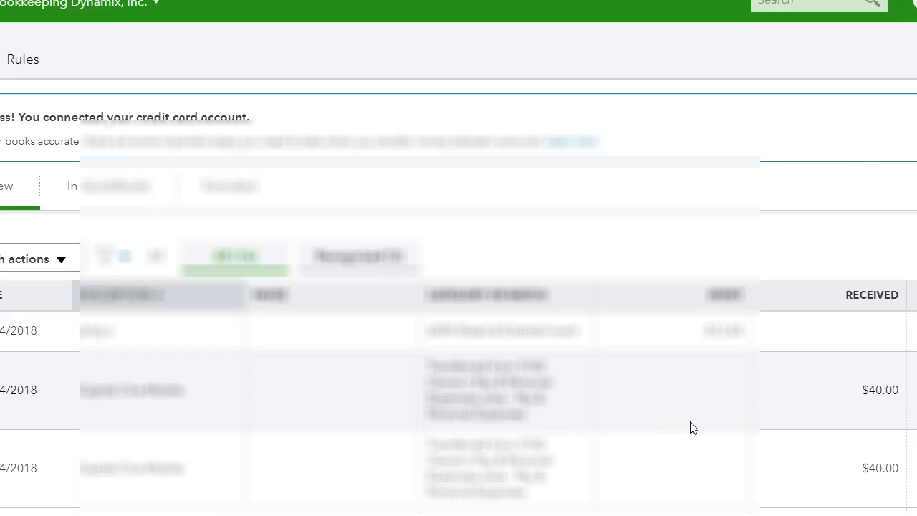
{"action": "mouse_move", "coordinate": [506, 355]}
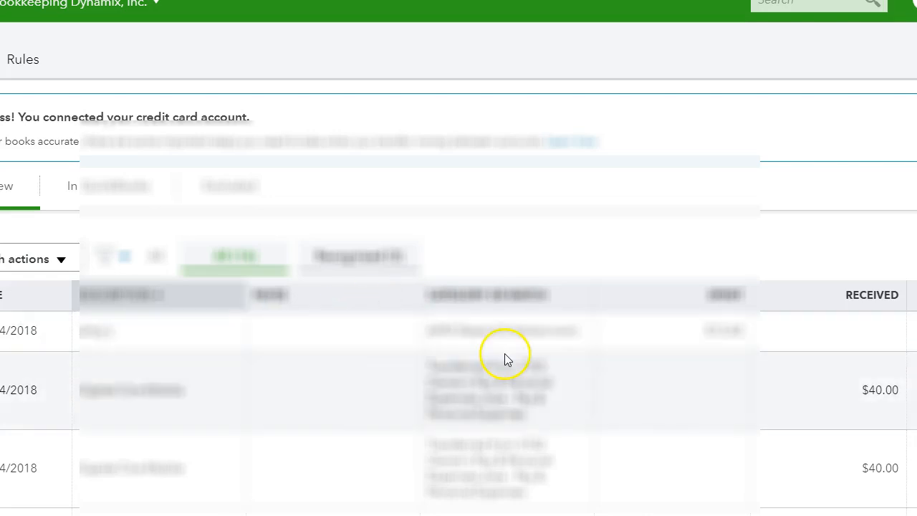
{"action": "mouse_move", "coordinate": [268, 373]}
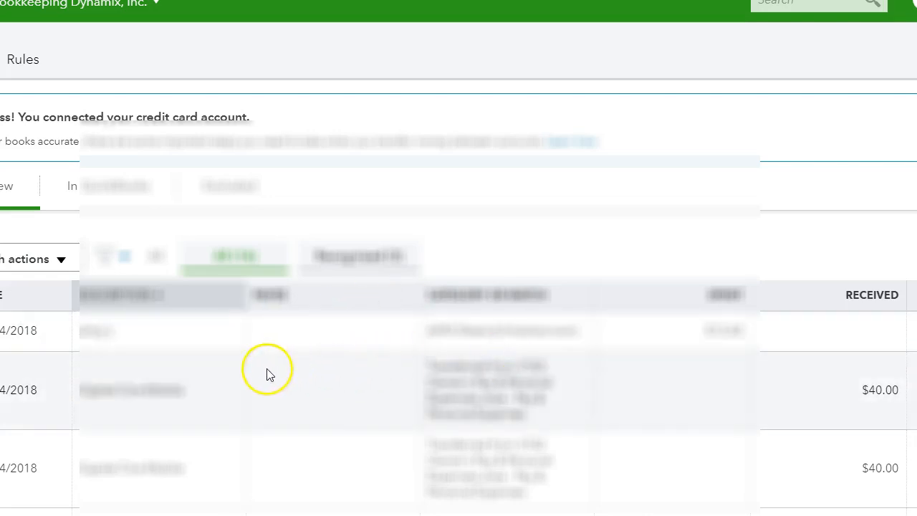